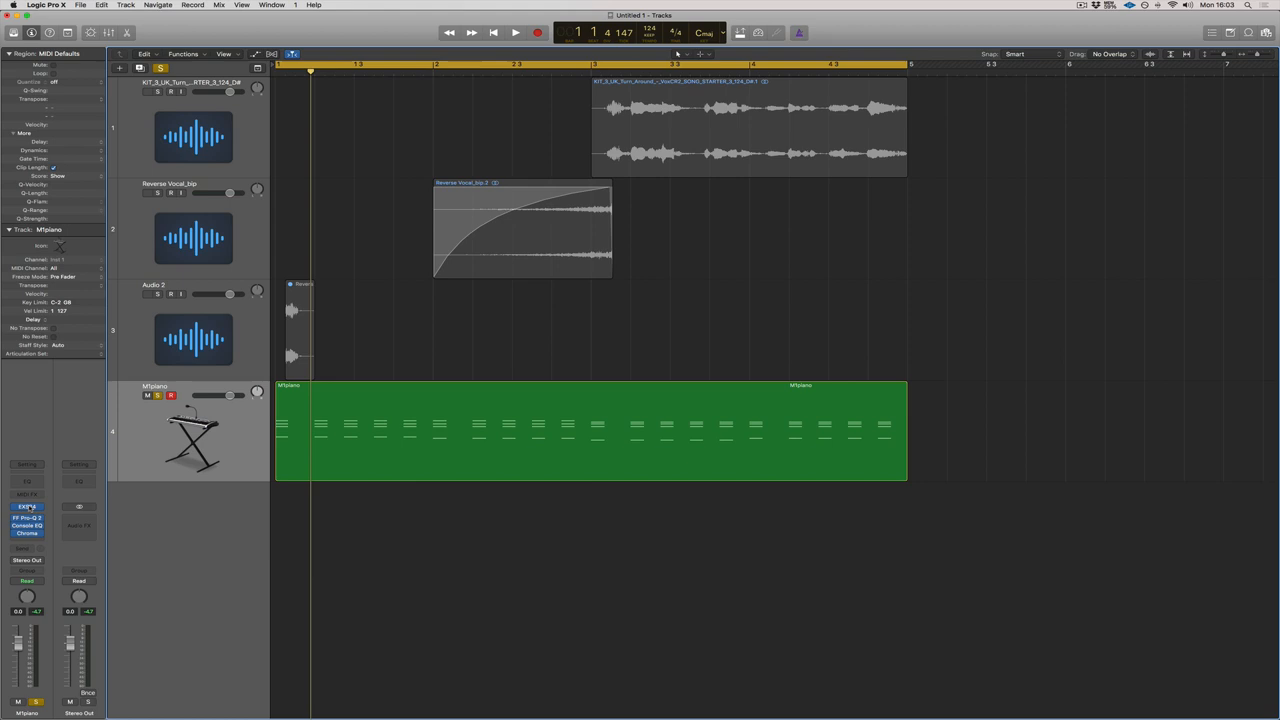
Bring up the piano track's EXS24 sampler window over the arrangement
{"action": "left_click", "coordinate": [28, 506]}
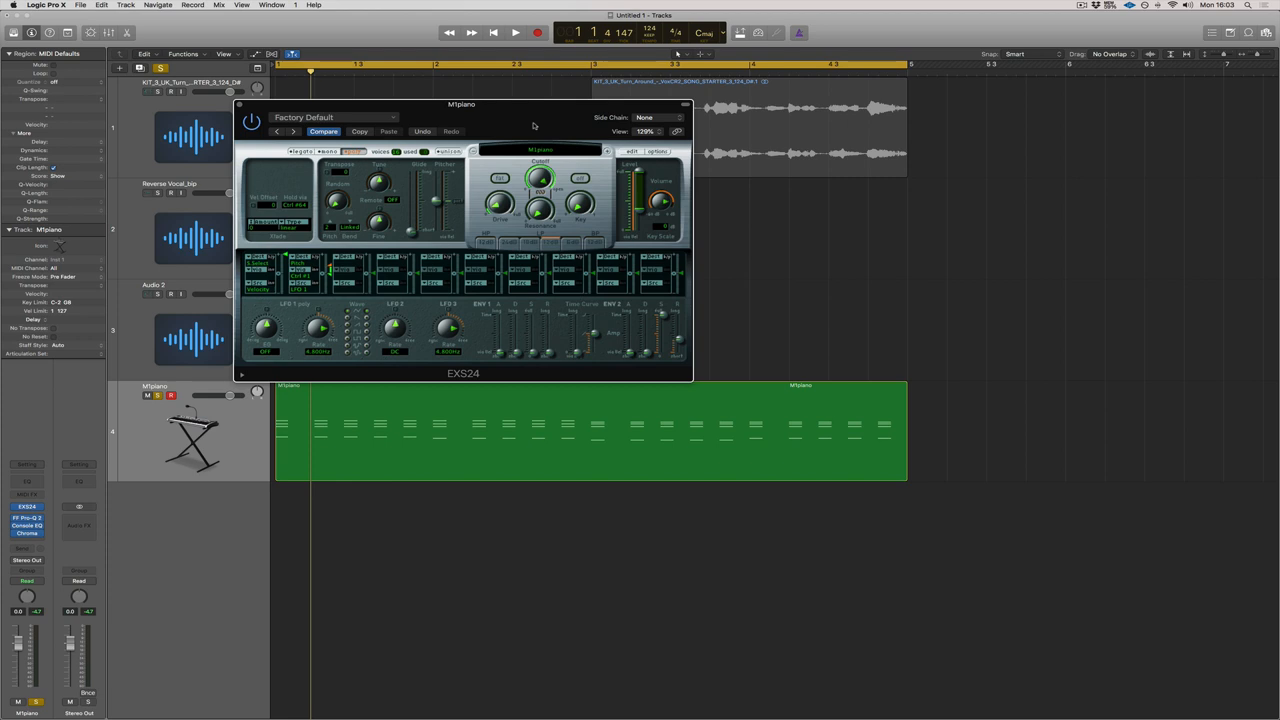
{"action": "left_click", "coordinate": [516, 32]}
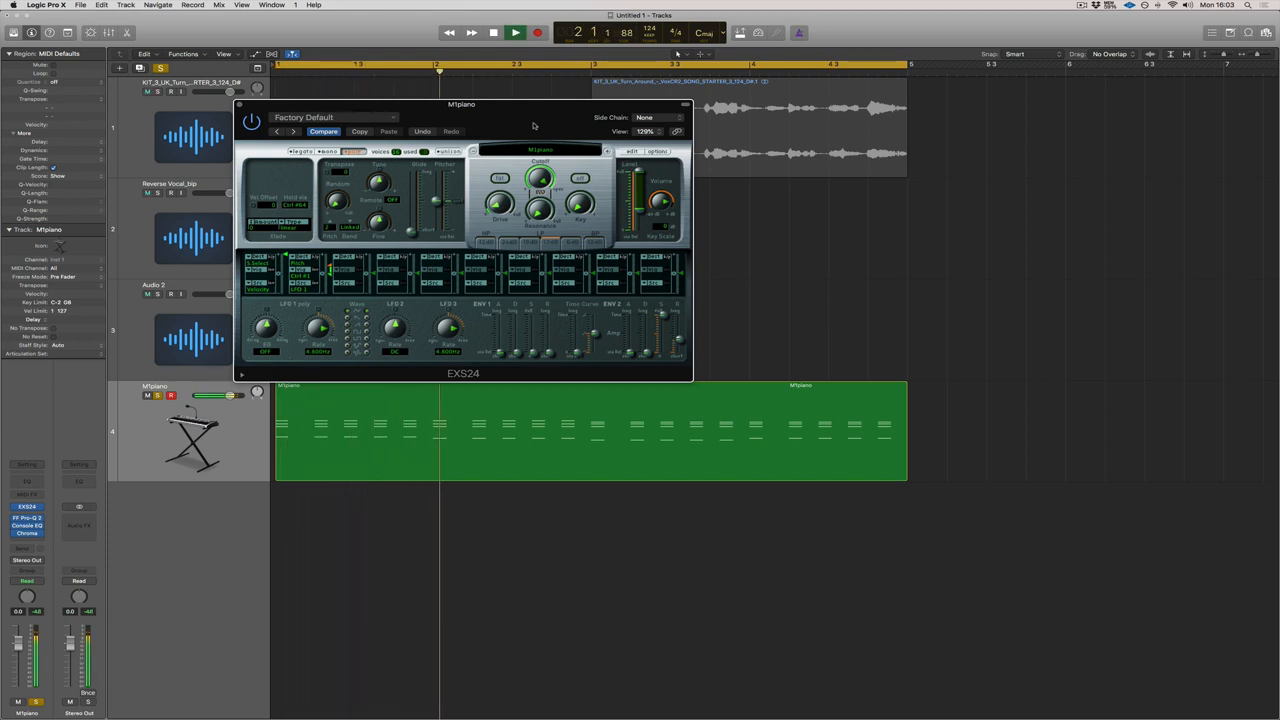
{"action": "left_click", "coordinate": [514, 32]}
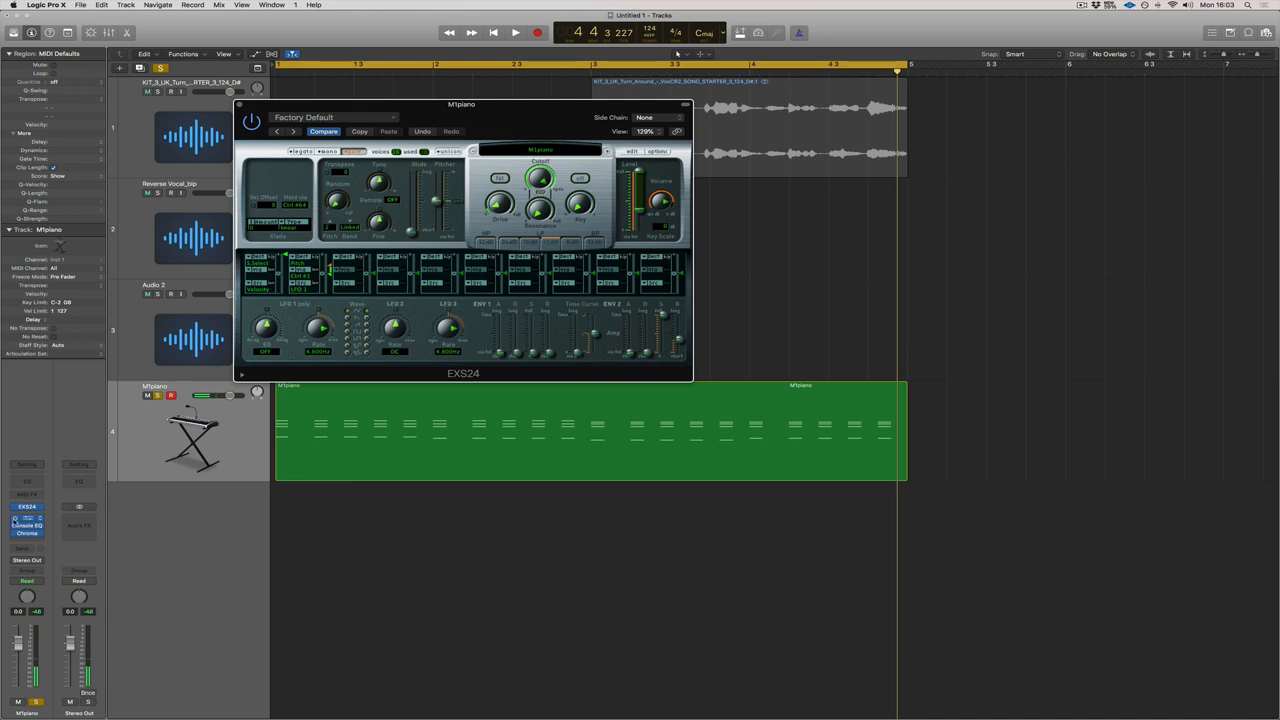
{"action": "left_click", "coordinate": [514, 32]}
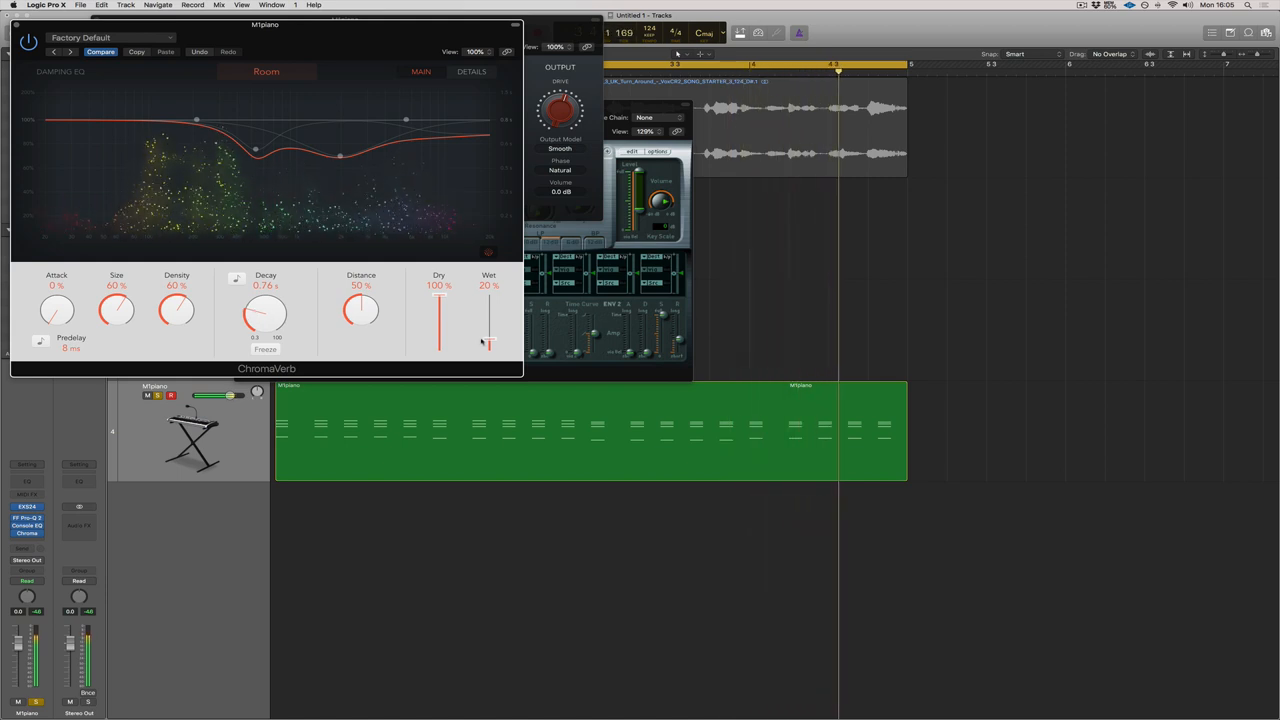
Shorten ChromaVerb decay to about 0.47 s, wet to 19 %, and close its window
{"action": "left_click_drag", "start_coordinate": [264, 310], "coordinate": [280, 320]}
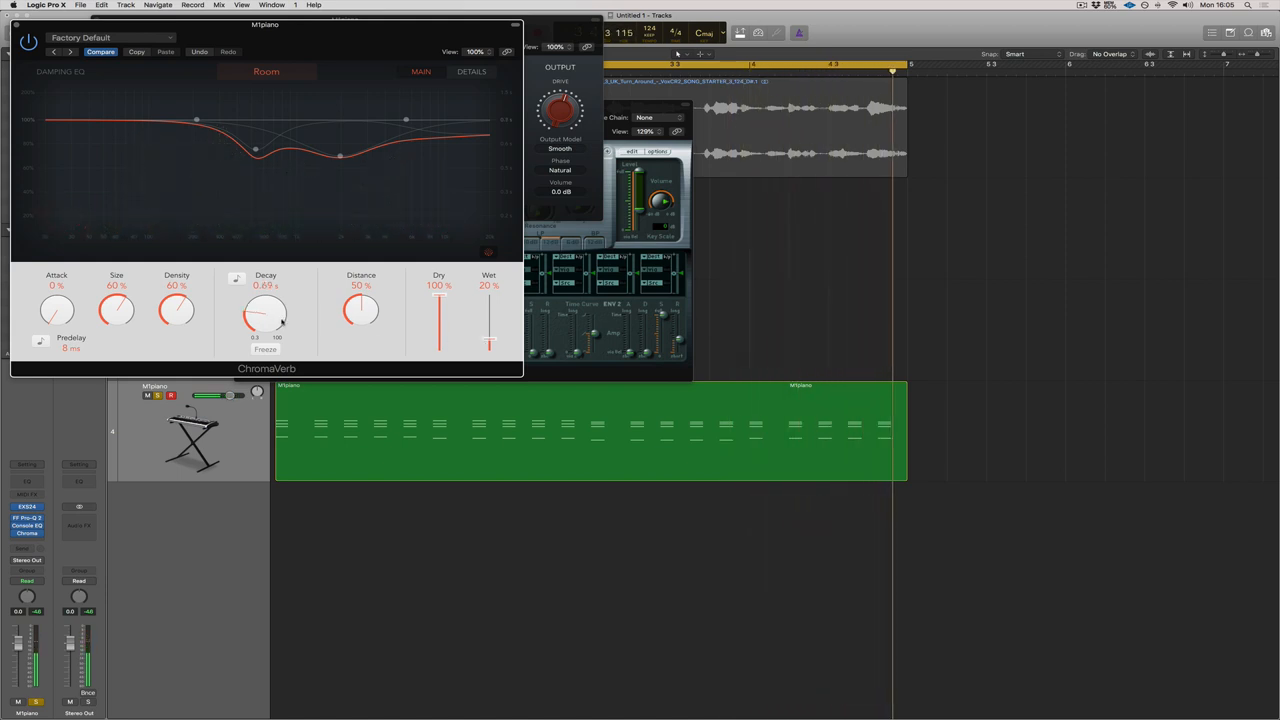
{"action": "left_click_drag", "start_coordinate": [264, 310], "coordinate": [278, 320]}
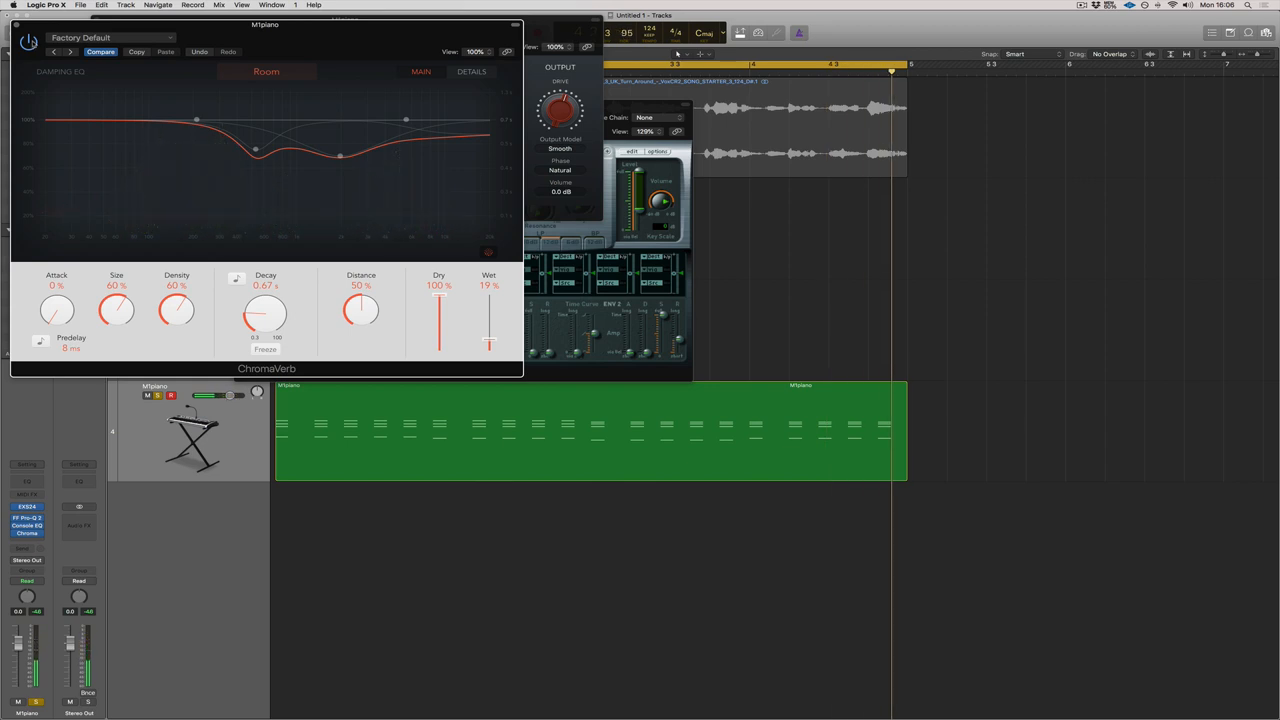
{"action": "left_click", "coordinate": [28, 524]}
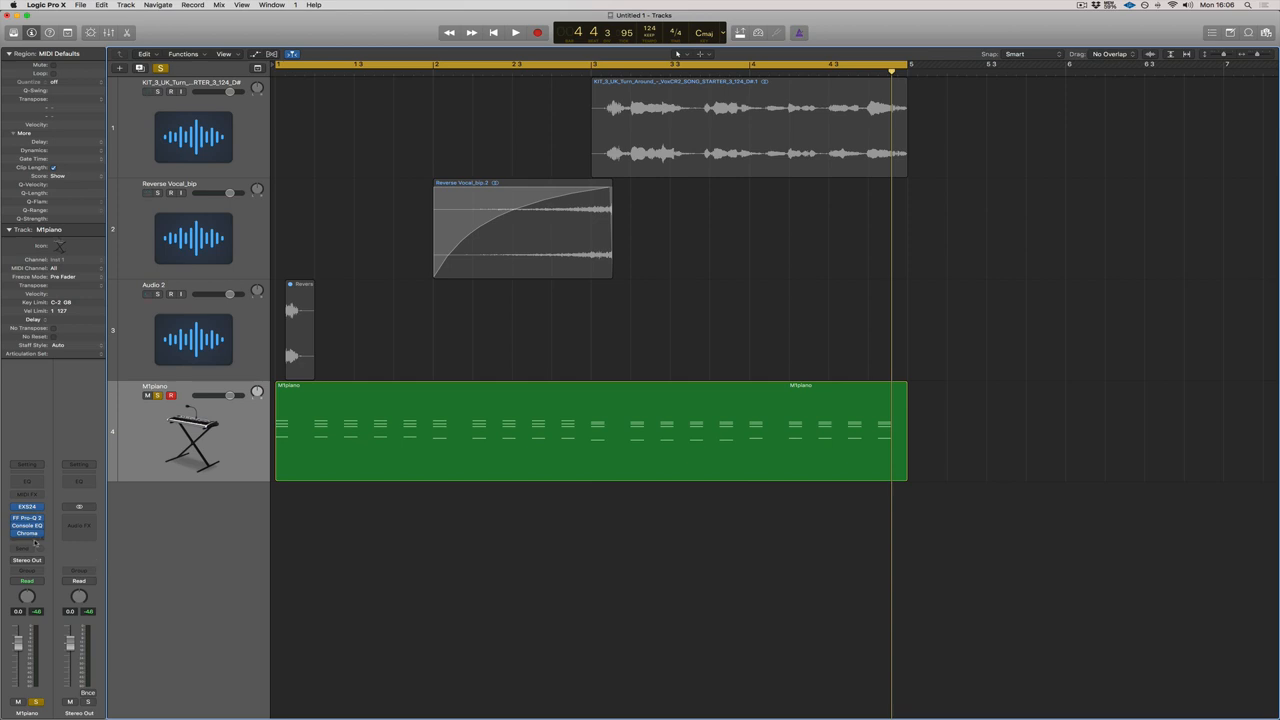
Browse an empty Audio FX slot's plug-in list into the UAD submenu for the 1176 Rev A
{"action": "left_click", "coordinate": [28, 532]}
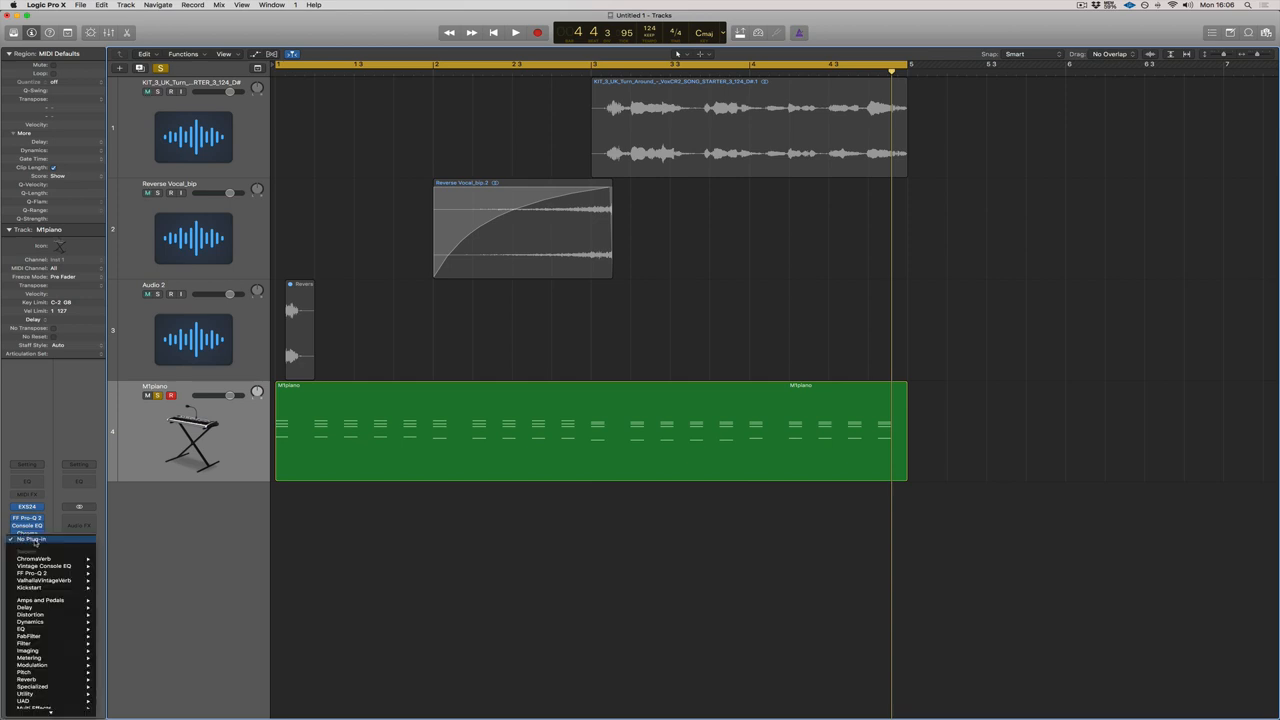
{"action": "left_click", "coordinate": [24, 700]}
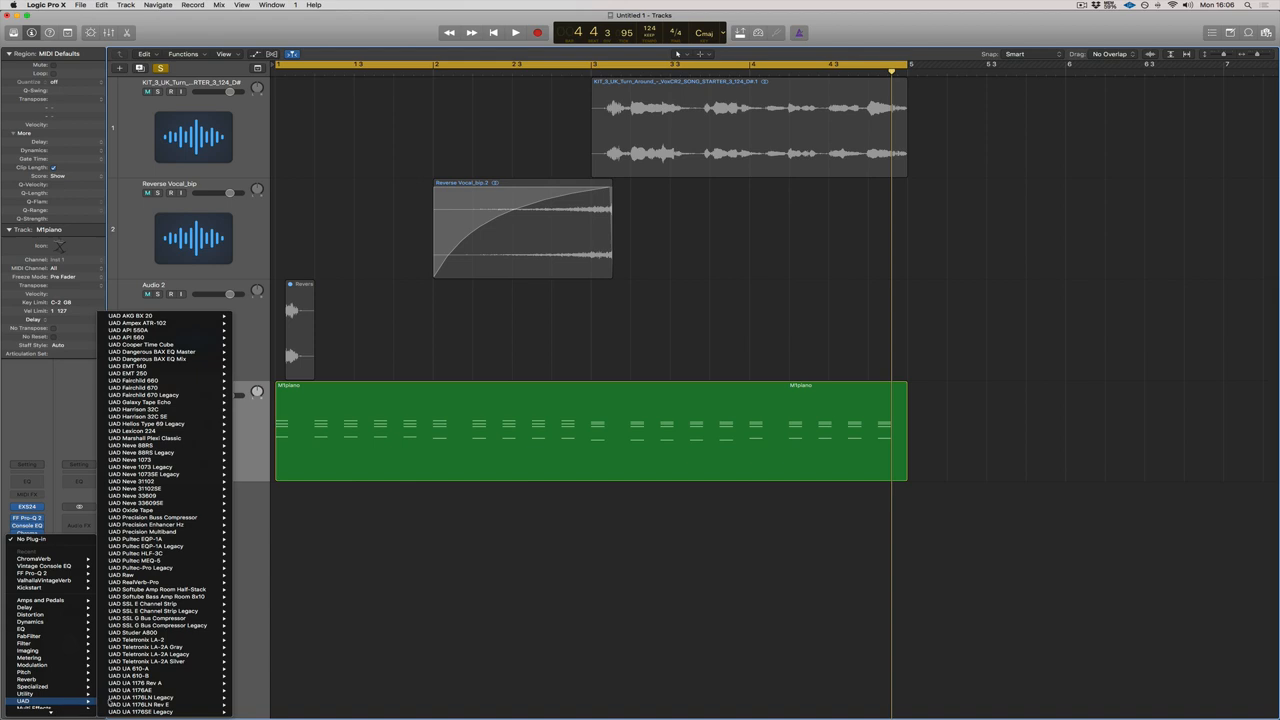
{"action": "mouse_move", "coordinate": [150, 684]}
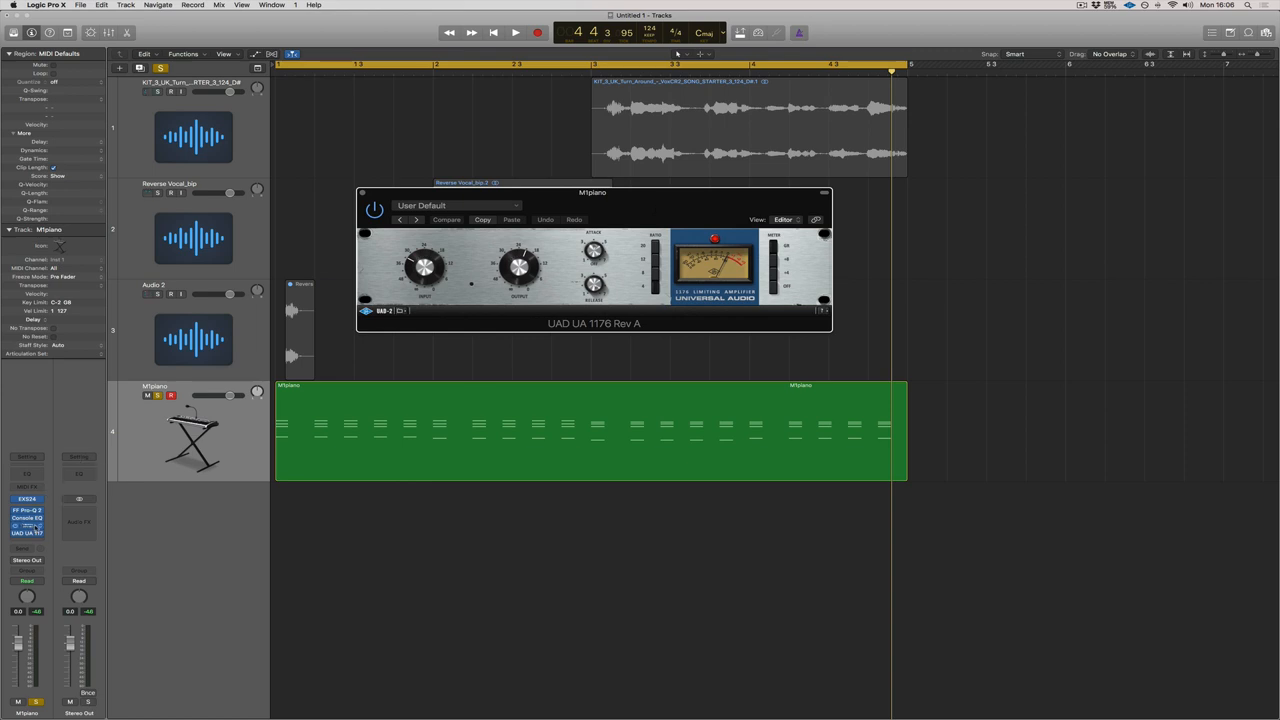
{"action": "left_click", "coordinate": [28, 532]}
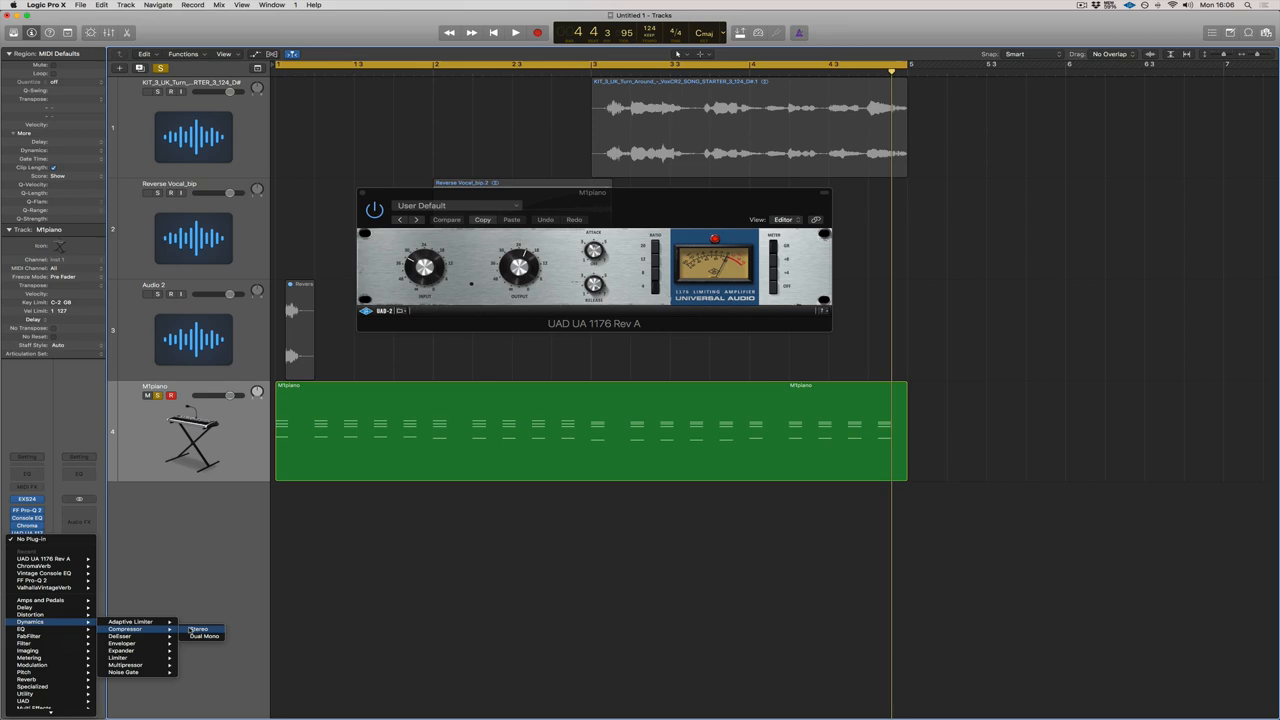
{"action": "left_click", "coordinate": [200, 628]}
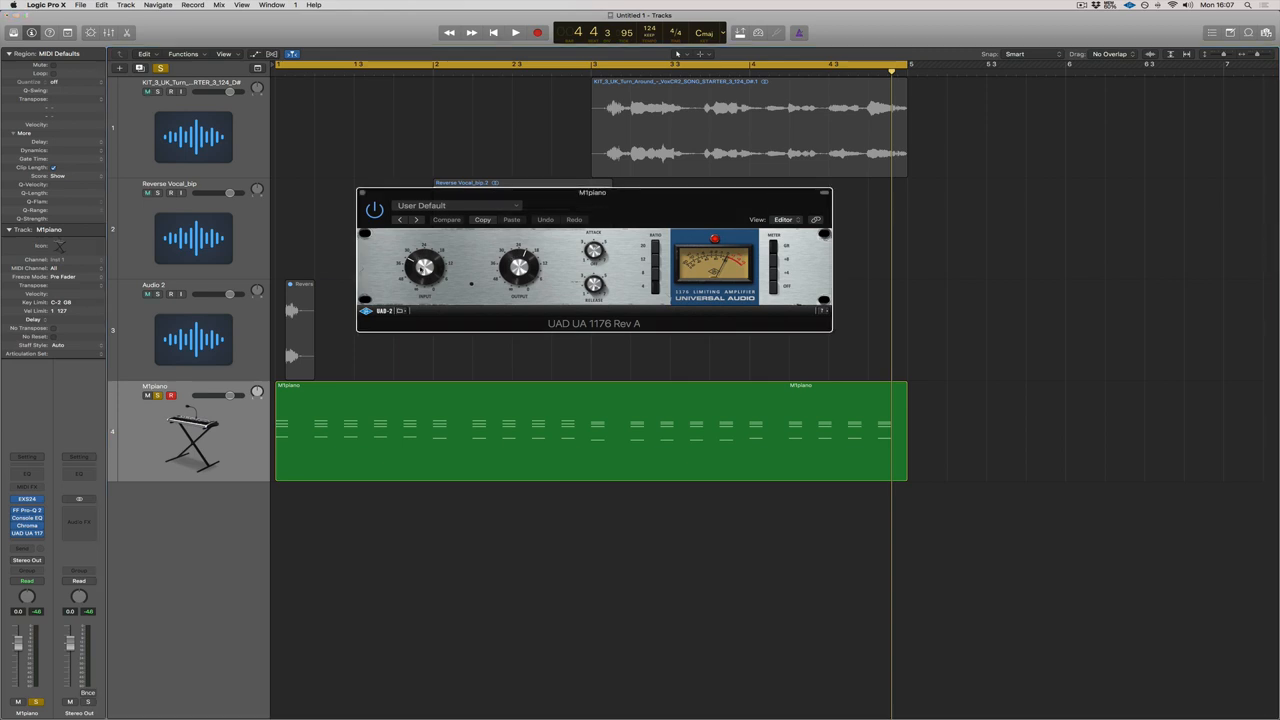
Move the 1176 compressor's attack/release away from its User Default preset
{"action": "left_click", "coordinate": [446, 218]}
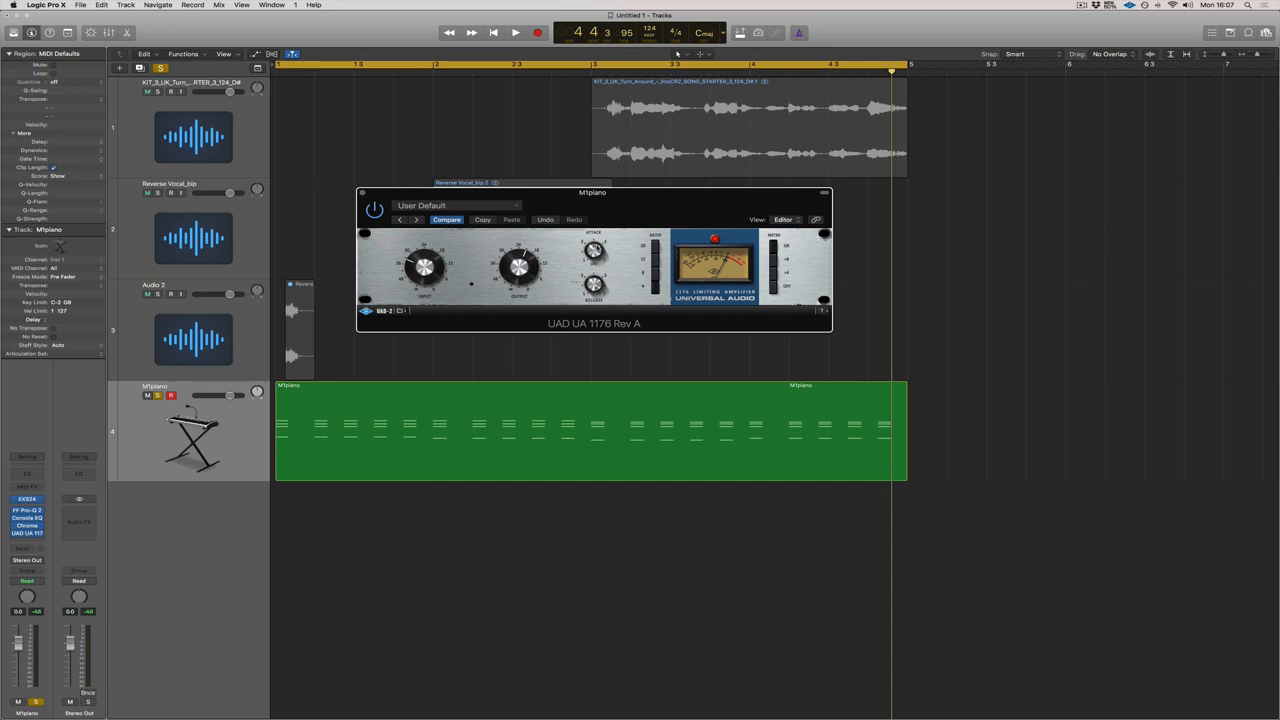
{"action": "mouse_move", "coordinate": [588, 200]}
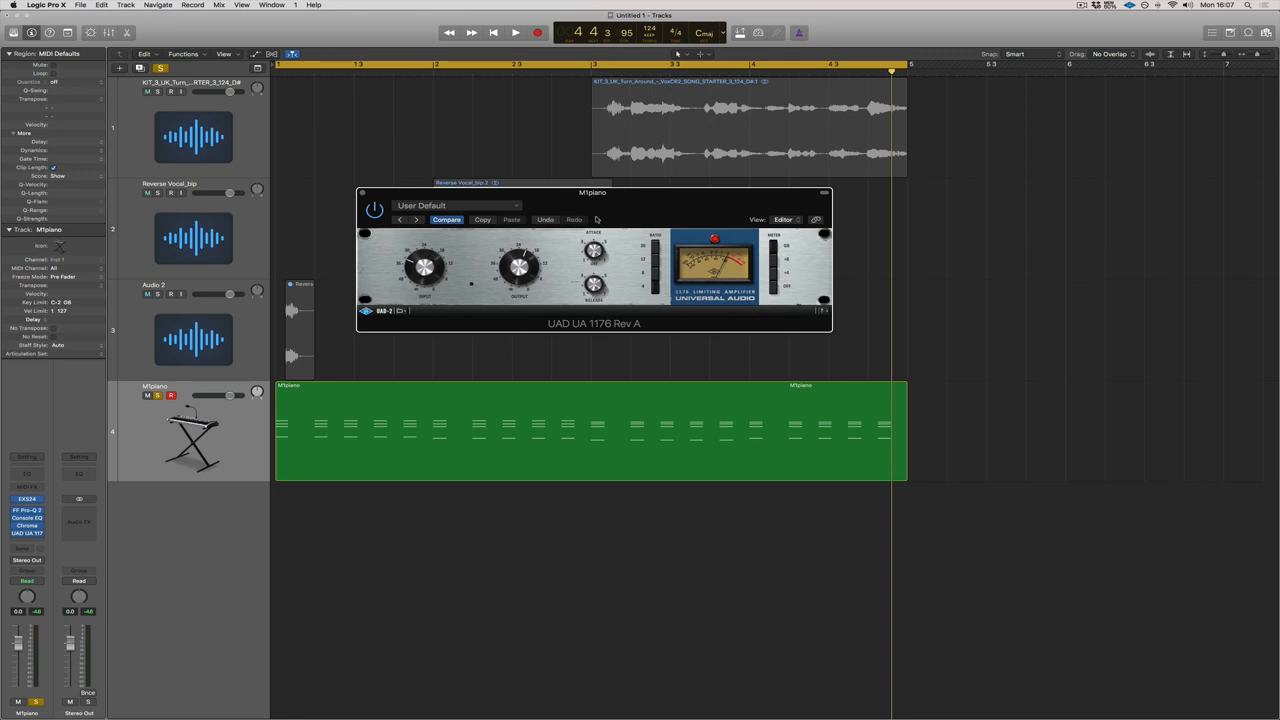
{"action": "mouse_move", "coordinate": [596, 218]}
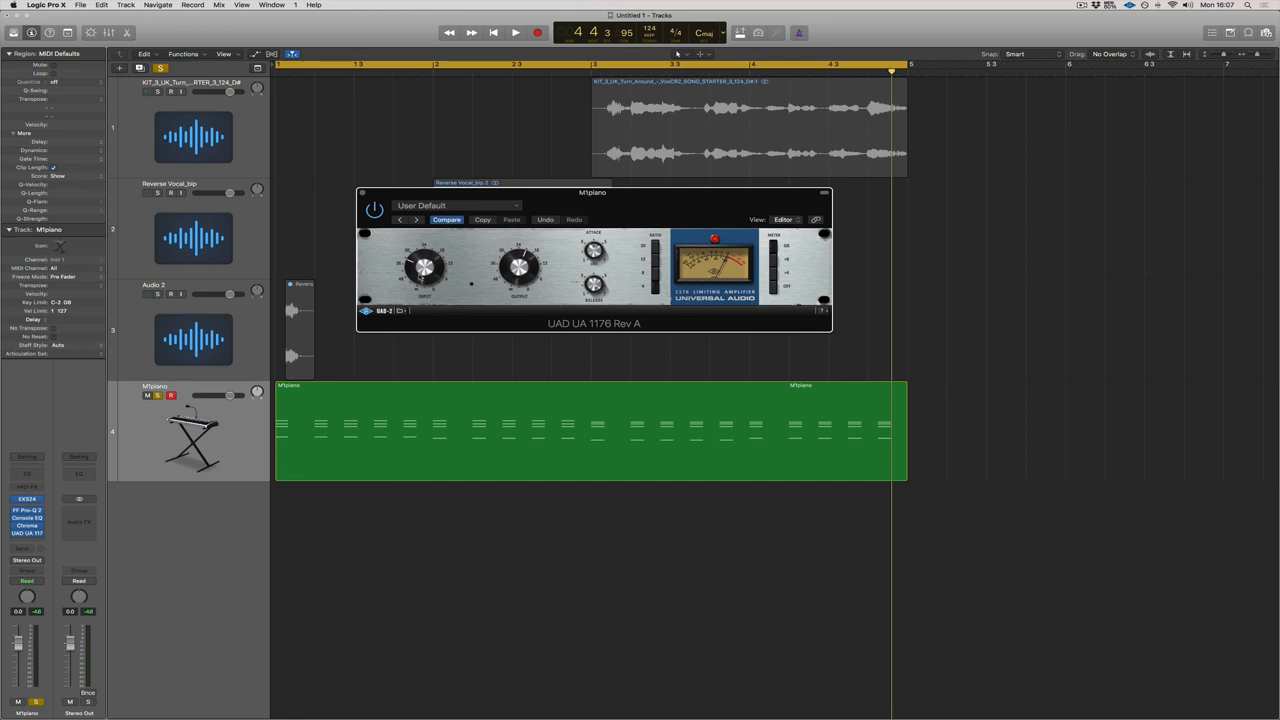
{"action": "left_click", "coordinate": [516, 32]}
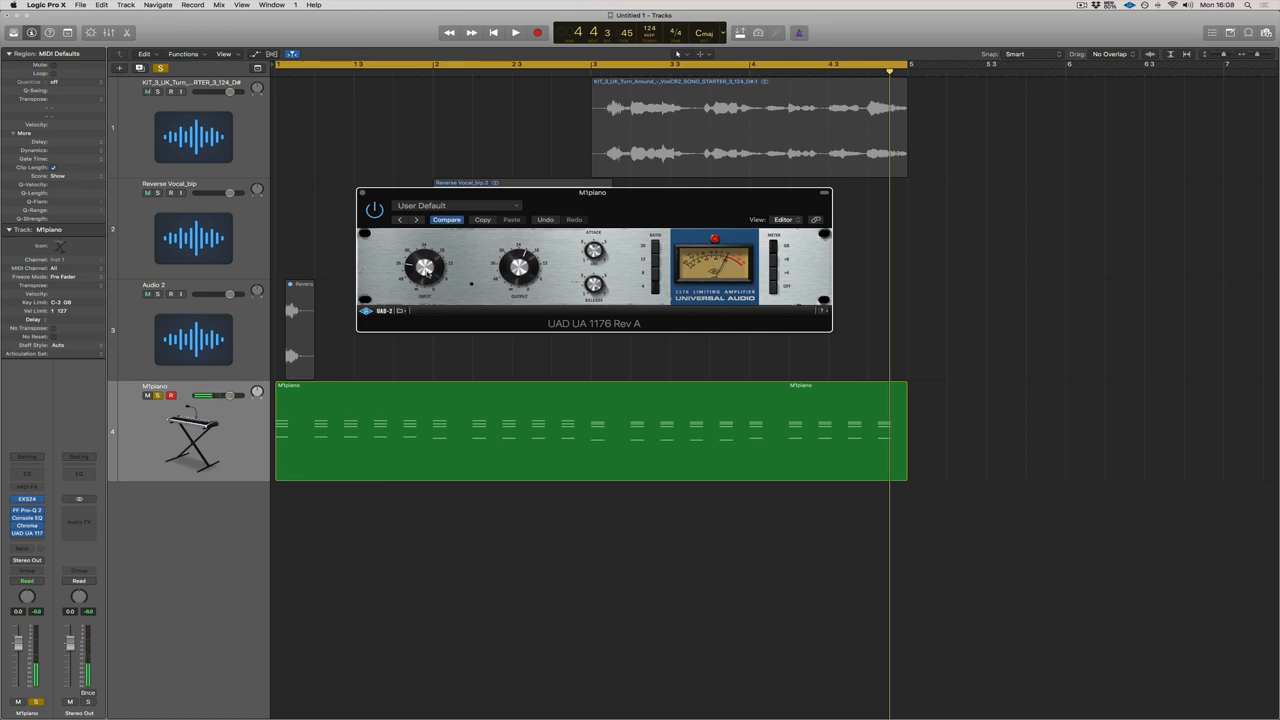
{"action": "left_click", "coordinate": [516, 32]}
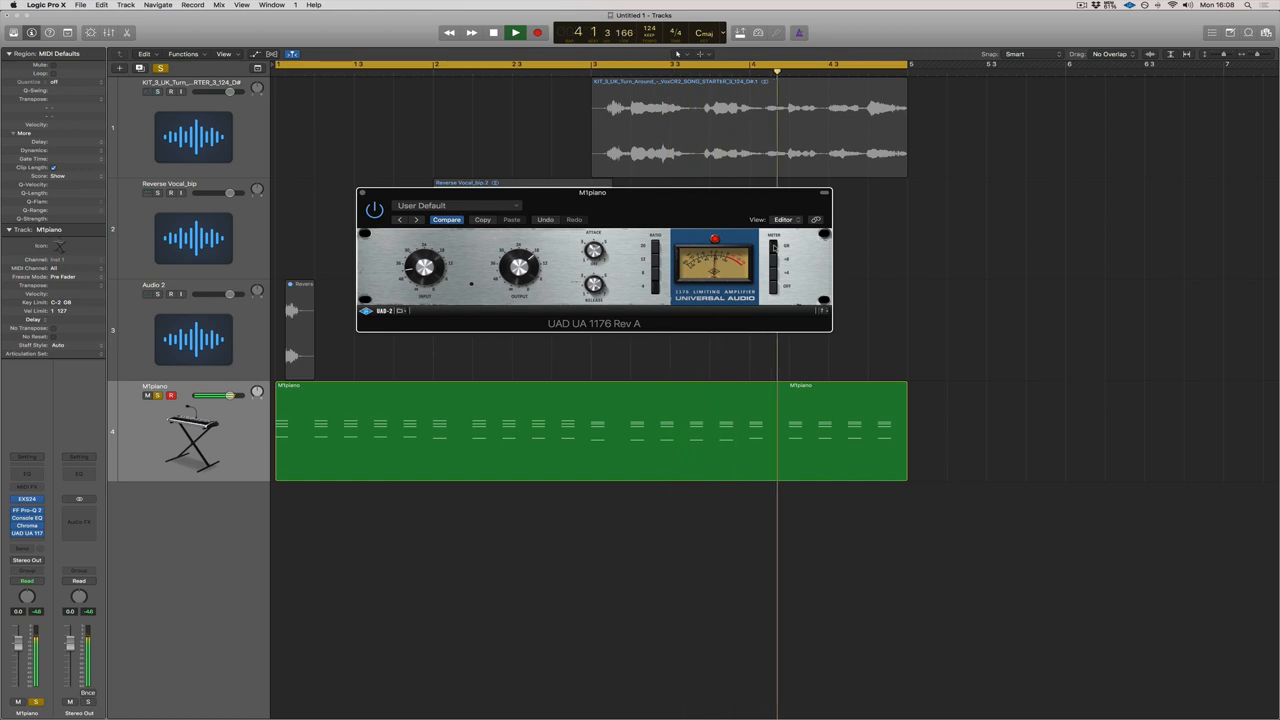
{"action": "left_click", "coordinate": [516, 32]}
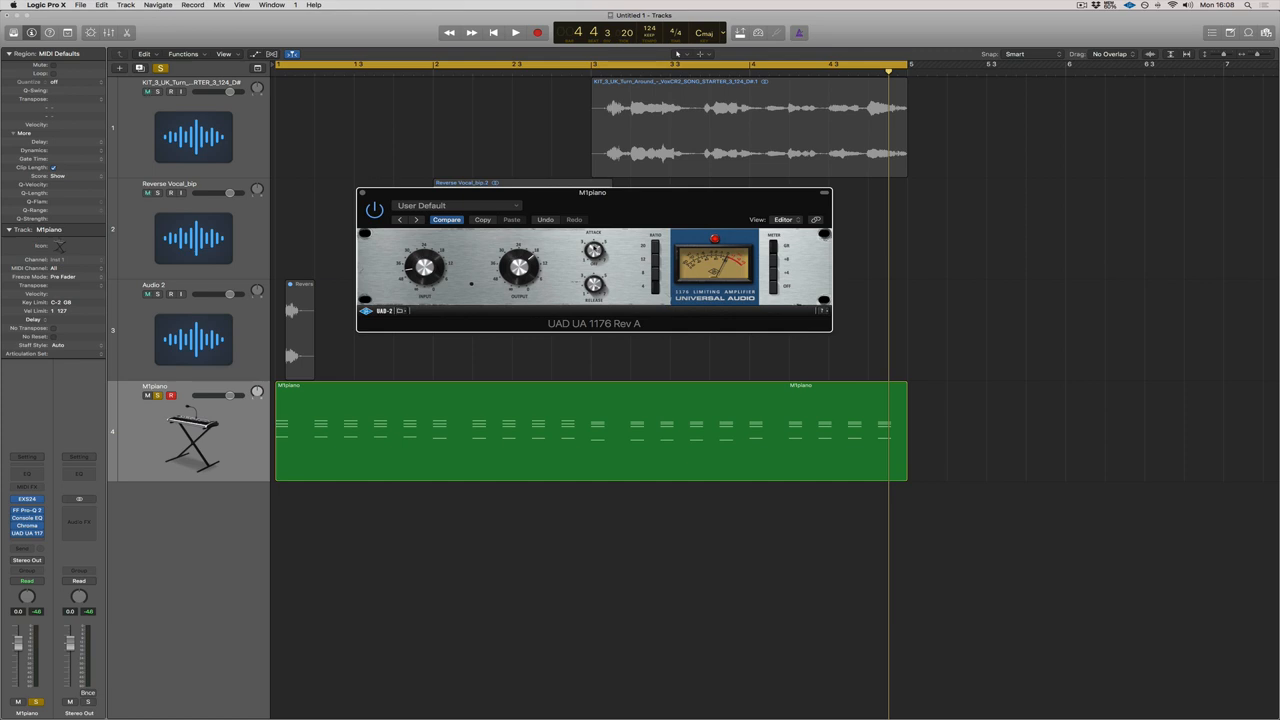
{"action": "left_click", "coordinate": [516, 32]}
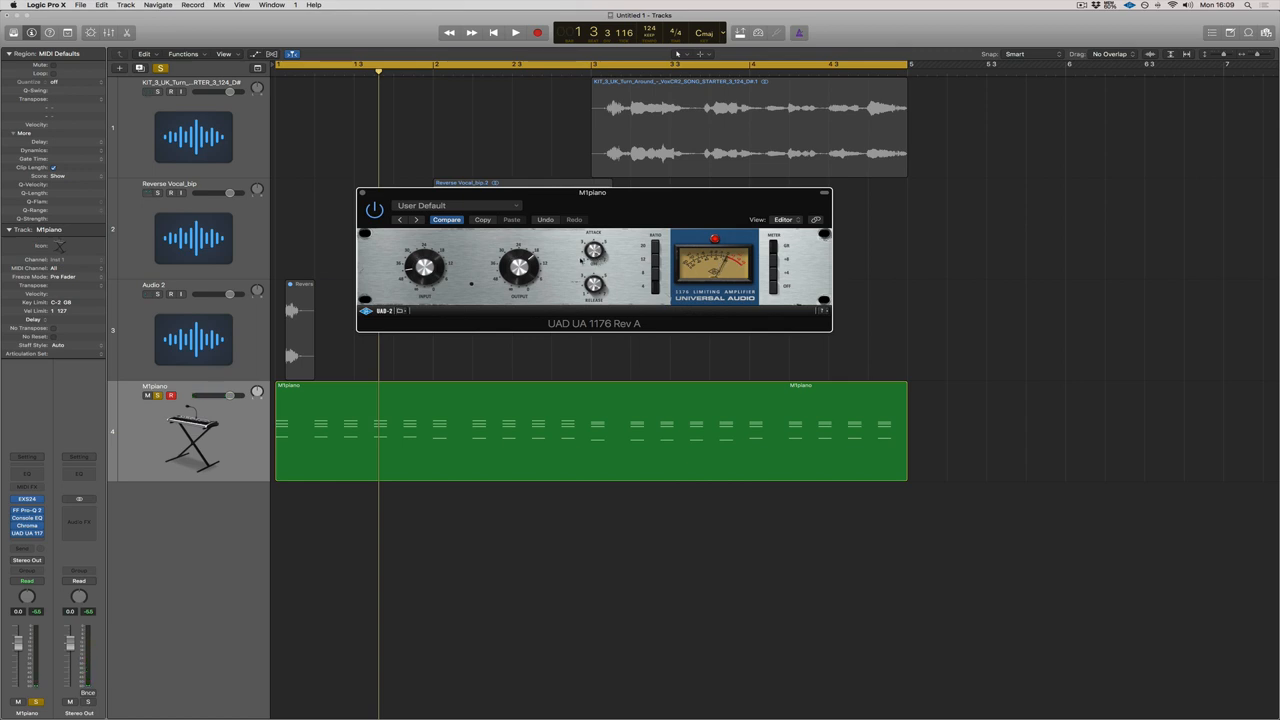
{"action": "left_click", "coordinate": [516, 32]}
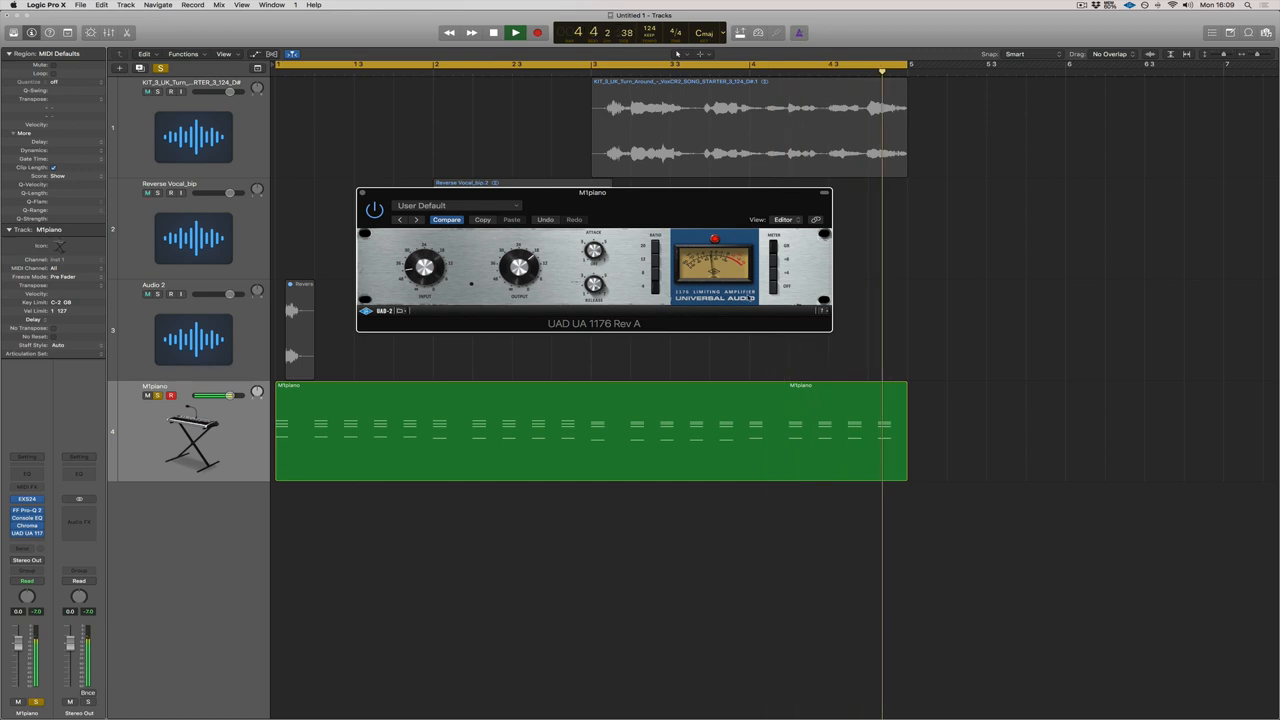
{"action": "left_click", "coordinate": [492, 32]}
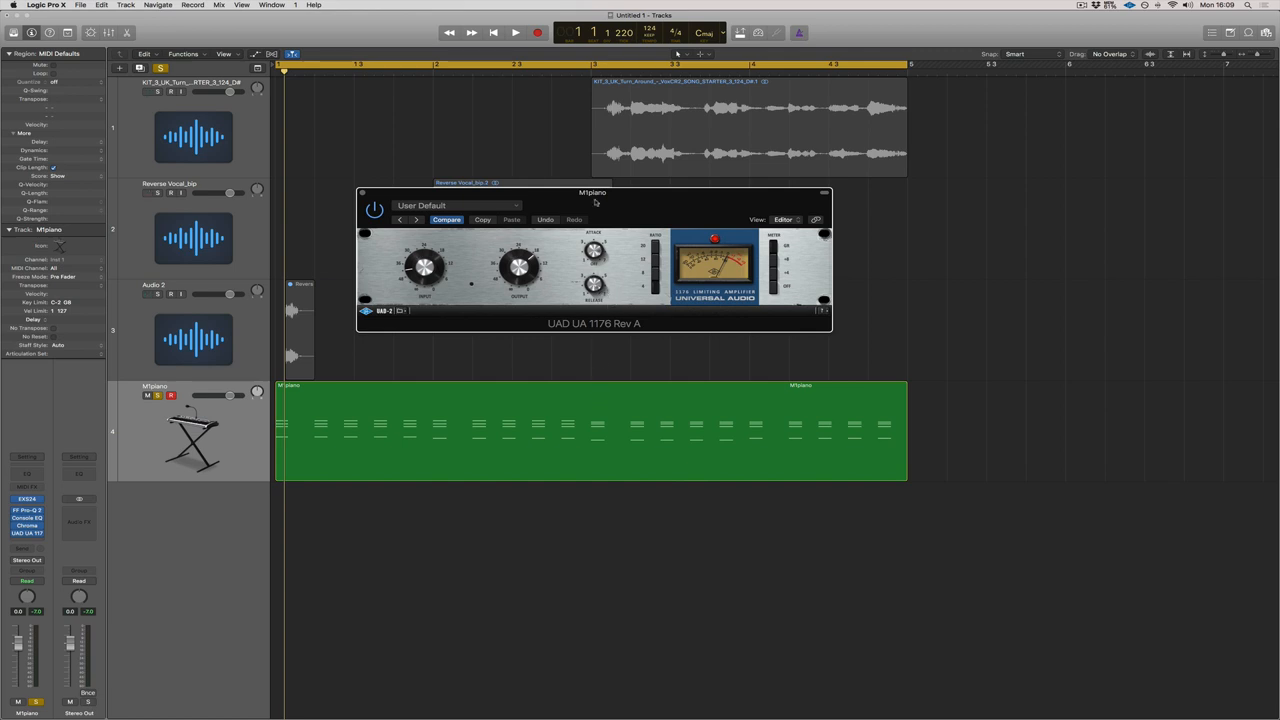
{"action": "mouse_move", "coordinate": [600, 344]}
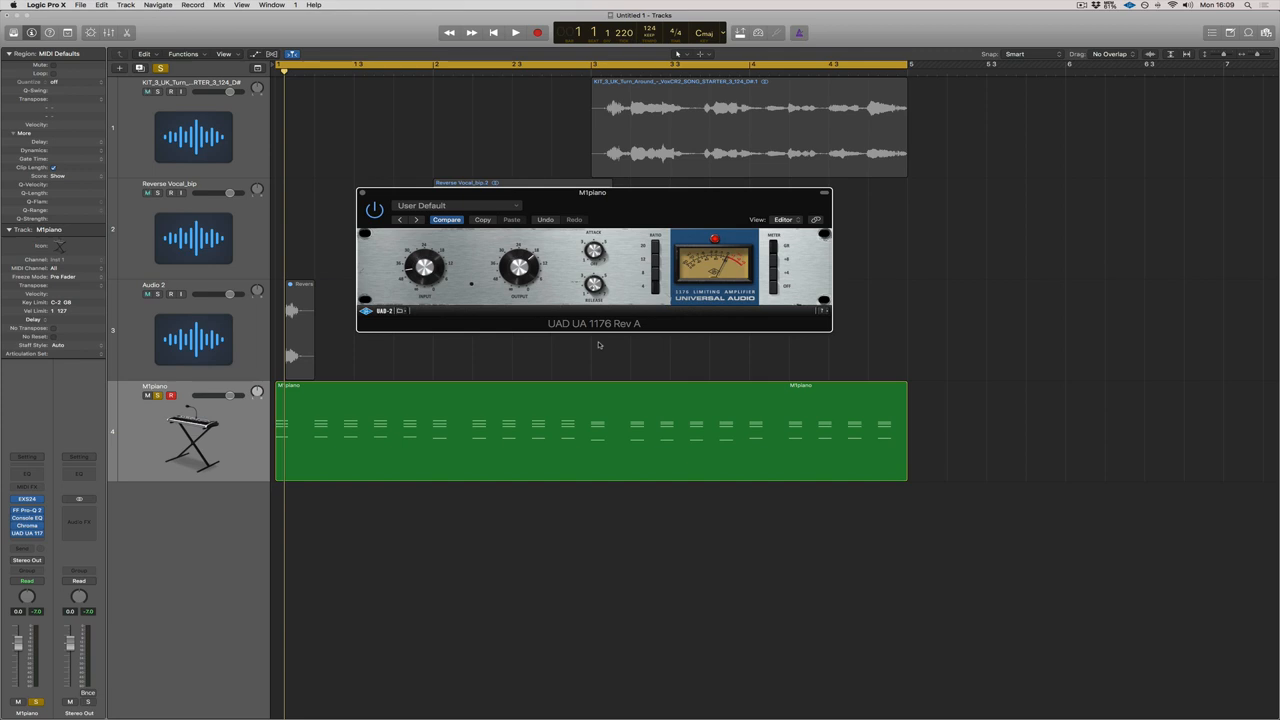
{"action": "left_click", "coordinate": [516, 32]}
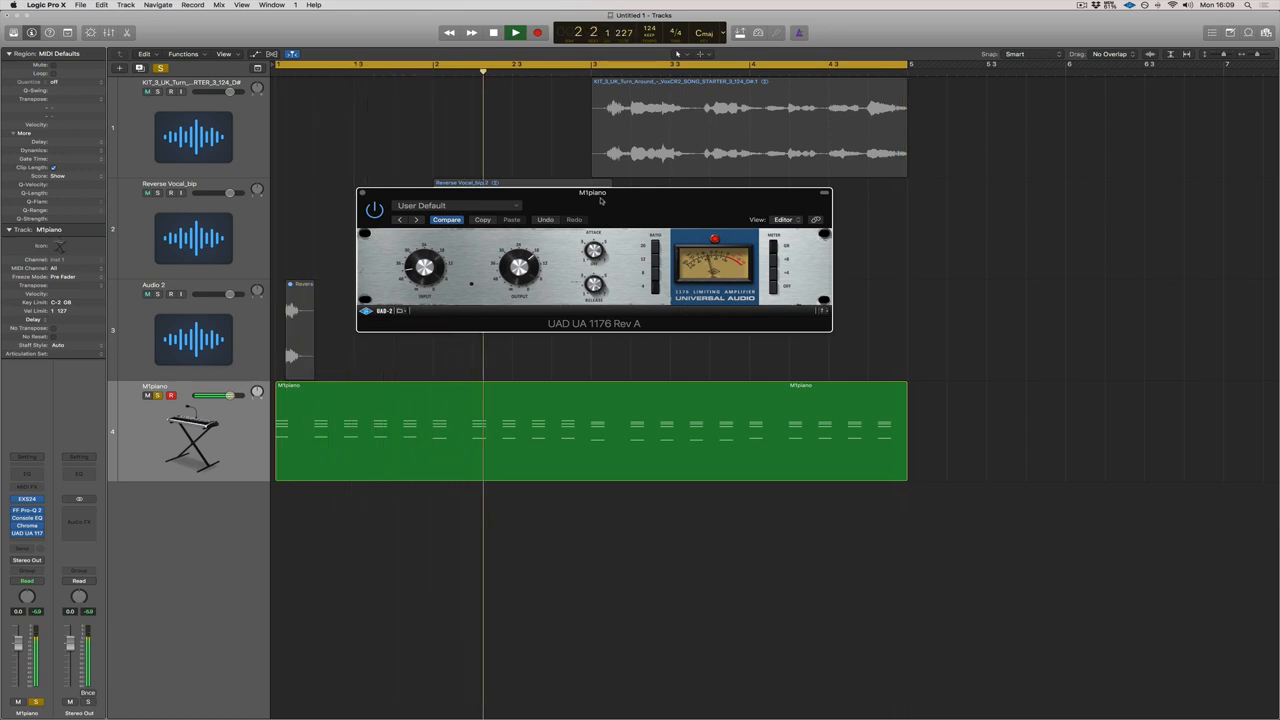
{"action": "left_click", "coordinate": [516, 32]}
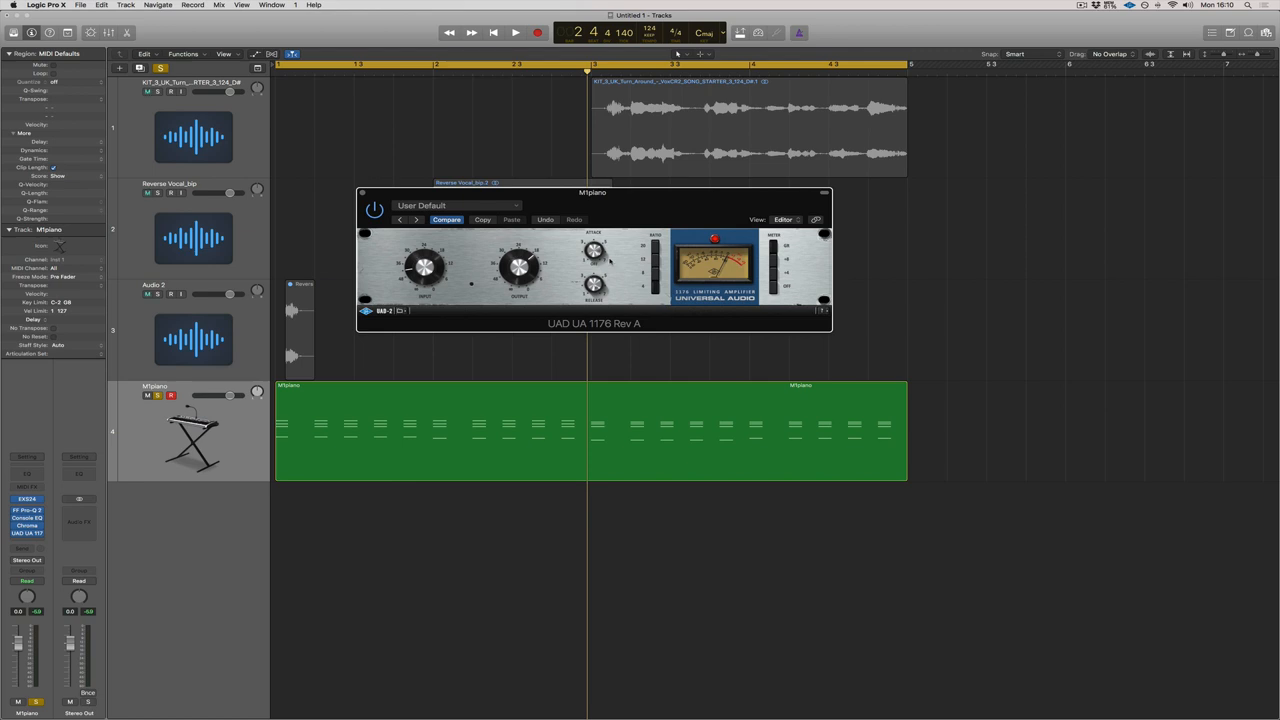
{"action": "mouse_move", "coordinate": [592, 318]}
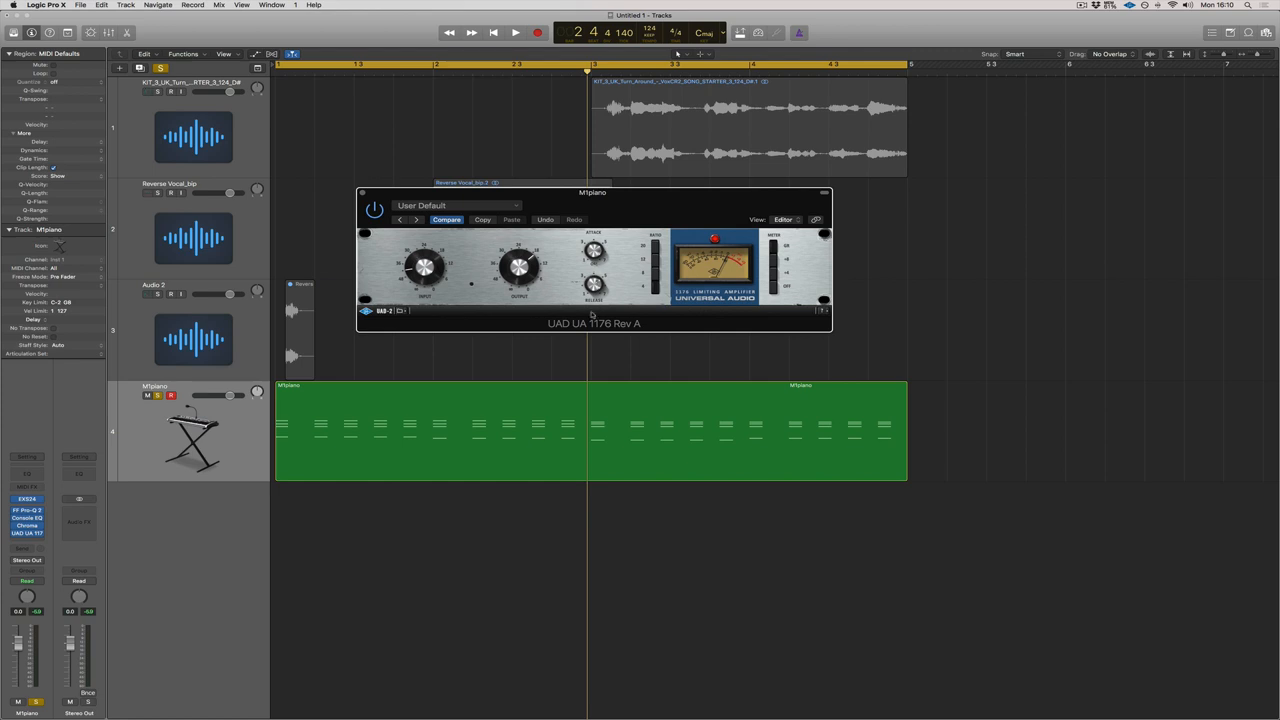
{"action": "left_click", "coordinate": [514, 32]}
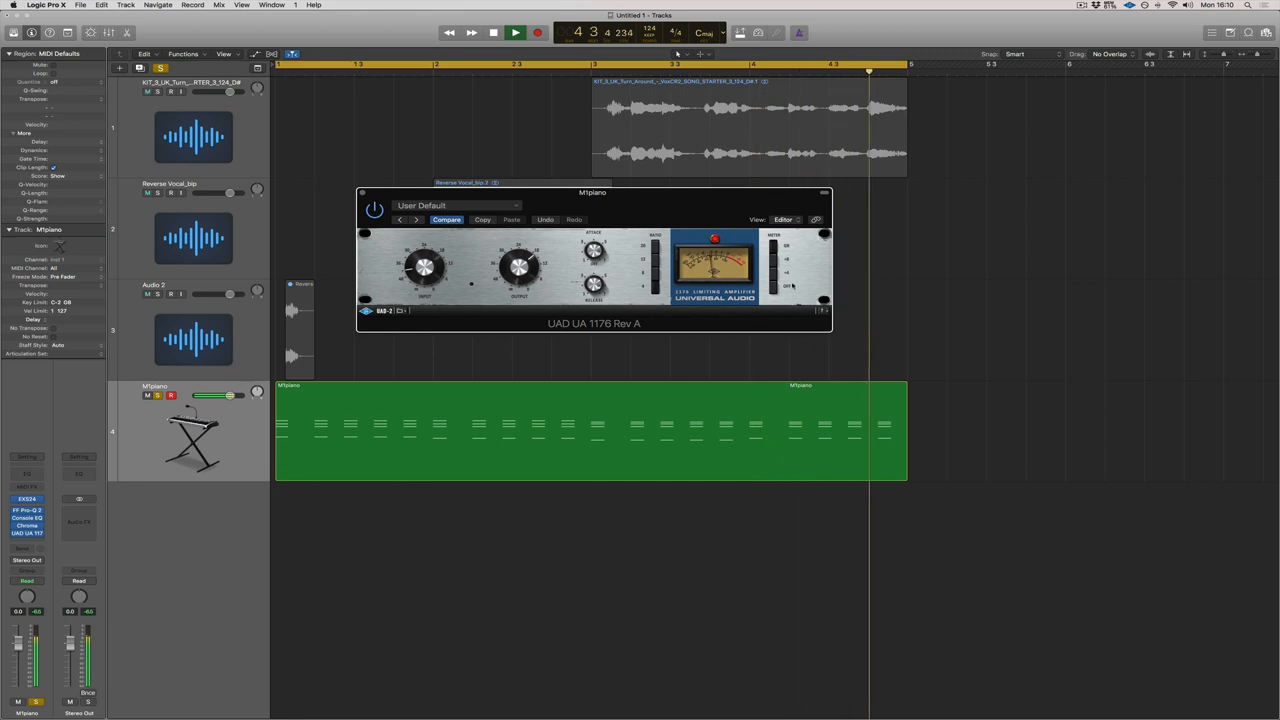
{"action": "left_click", "coordinate": [492, 32]}
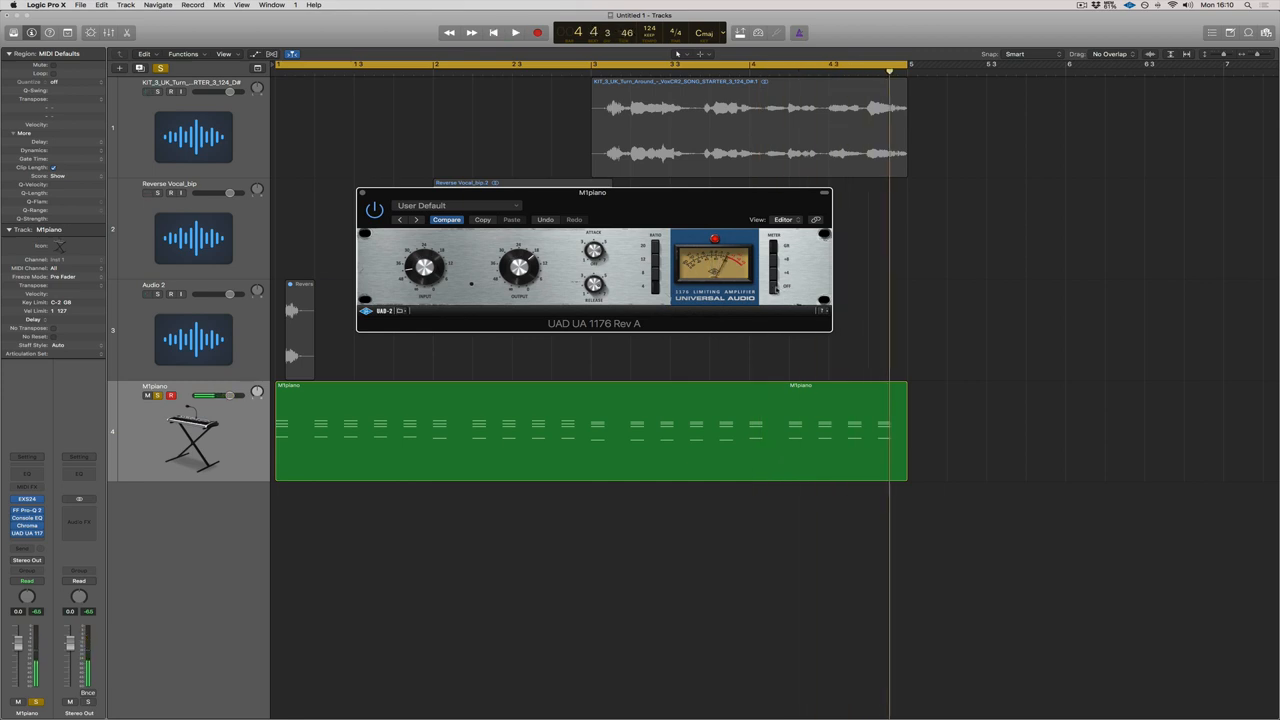
{"action": "left_click", "coordinate": [516, 32]}
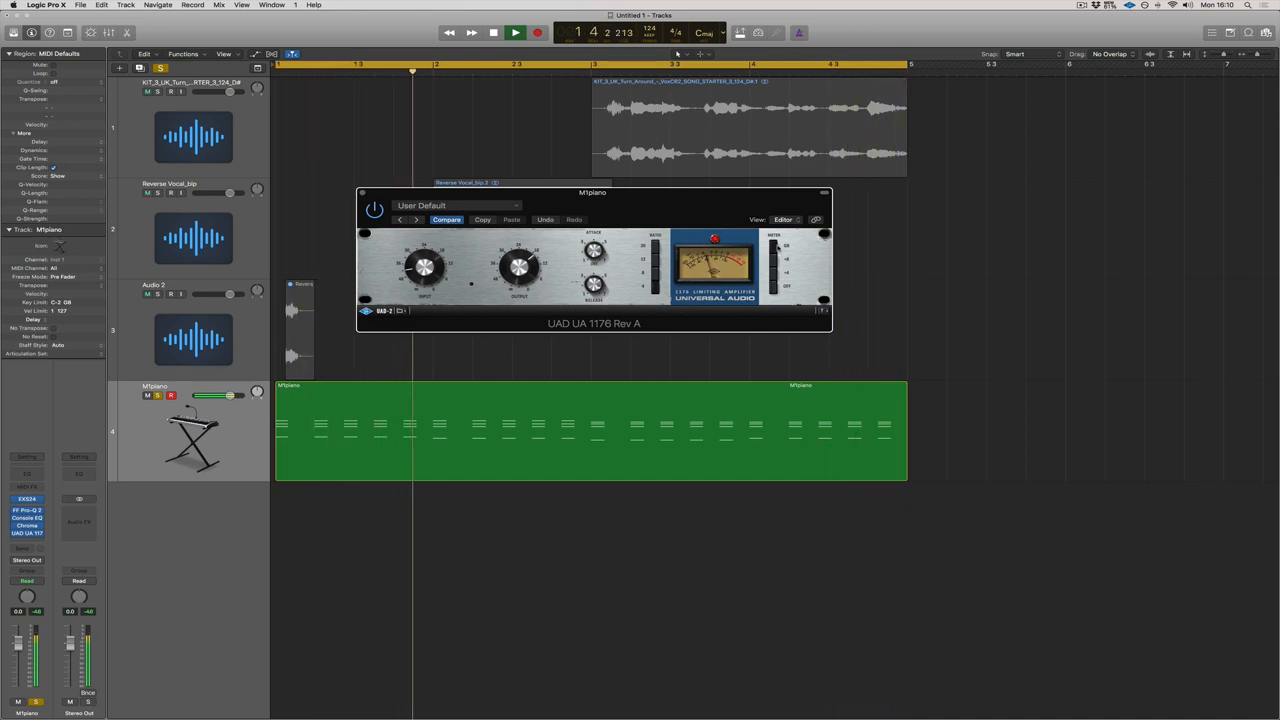
{"action": "left_click", "coordinate": [516, 32]}
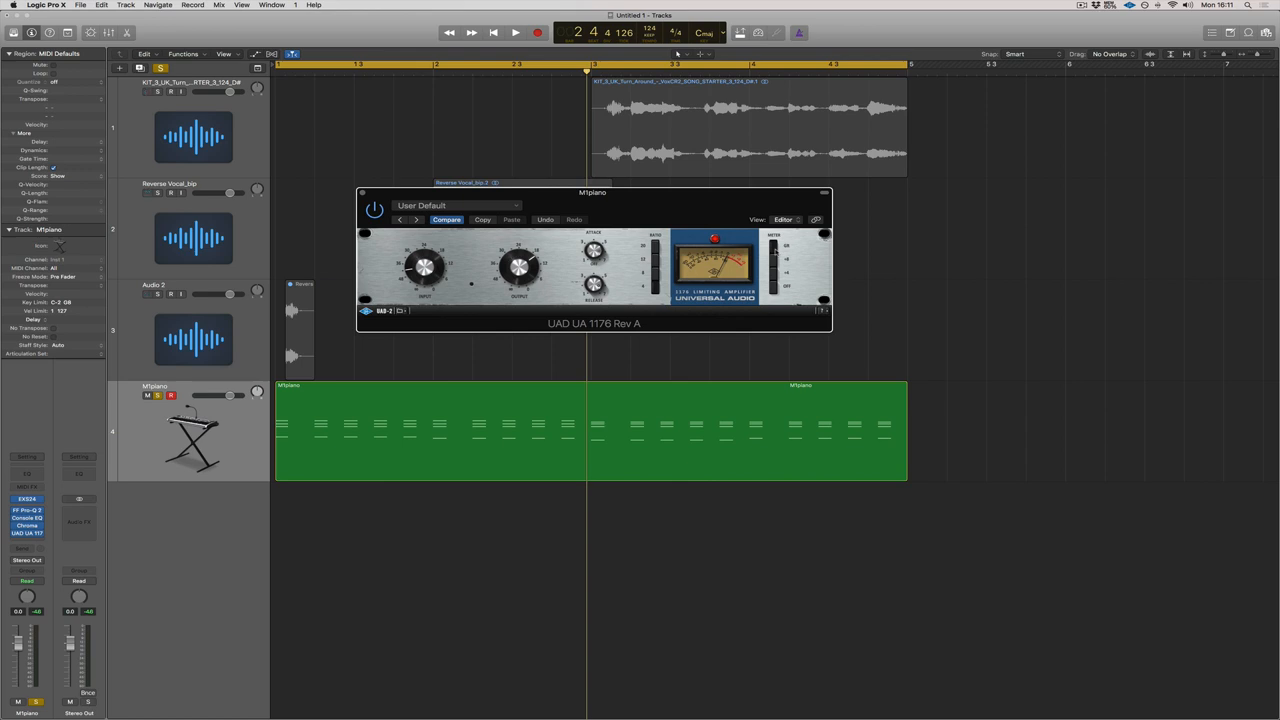
{"action": "left_click", "coordinate": [516, 32]}
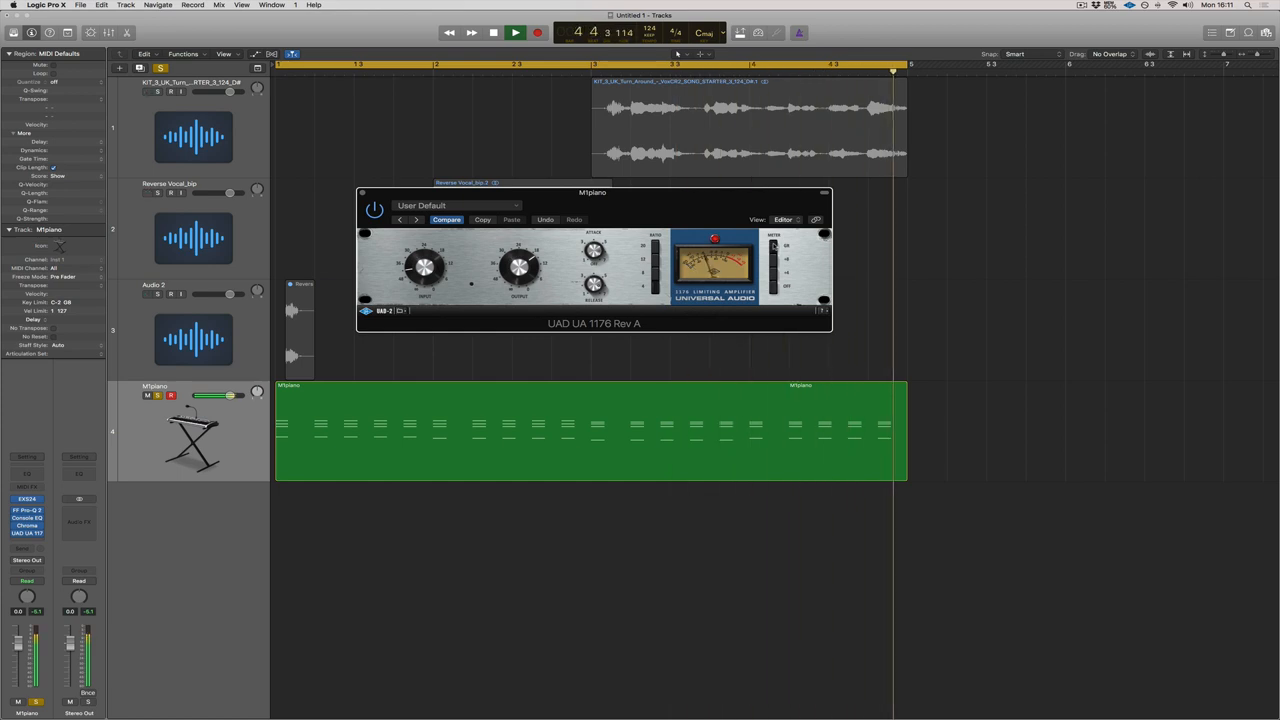
{"action": "left_click", "coordinate": [514, 32]}
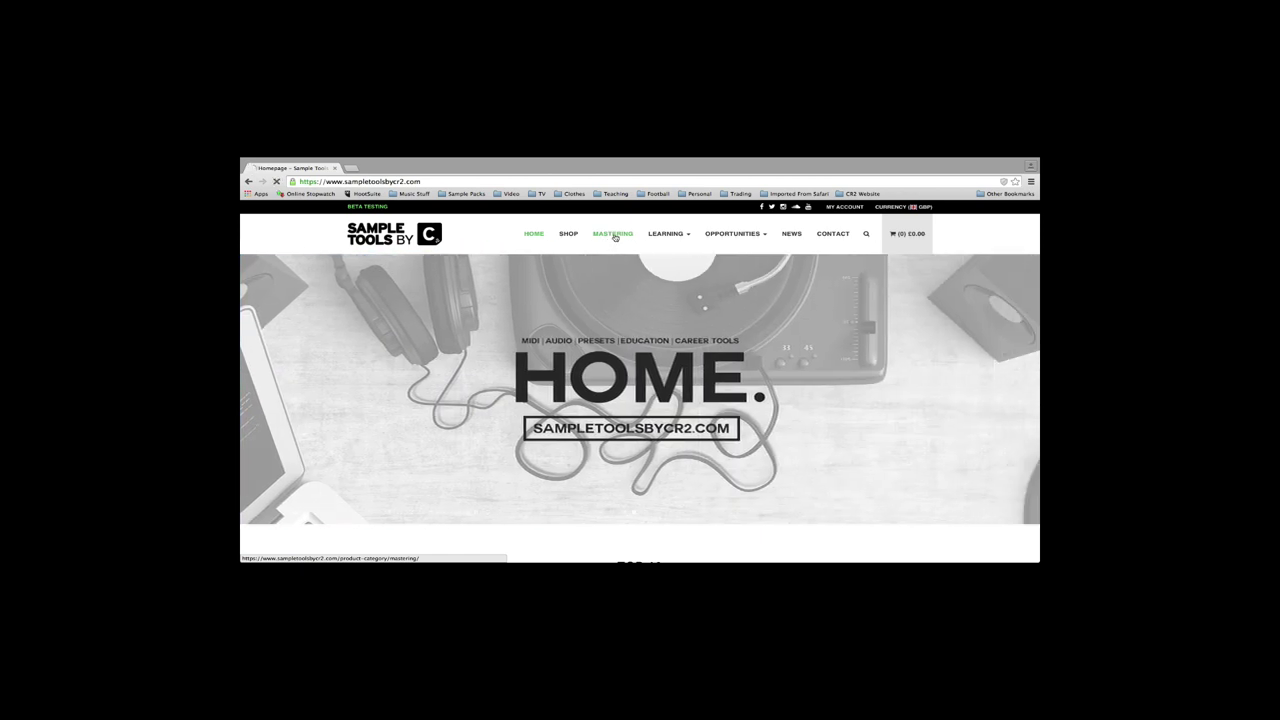
Show the Sample Tools by CR2 Mastering and Studio Services product page
{"action": "left_click", "coordinate": [612, 232]}
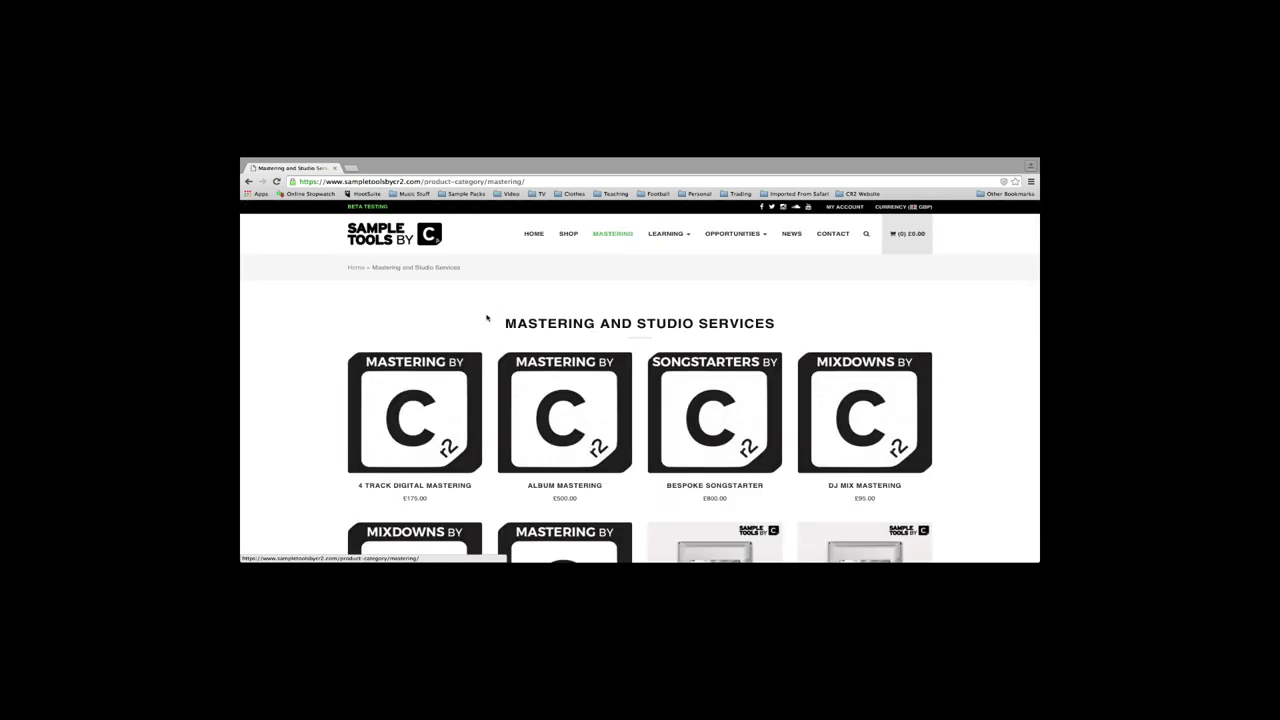